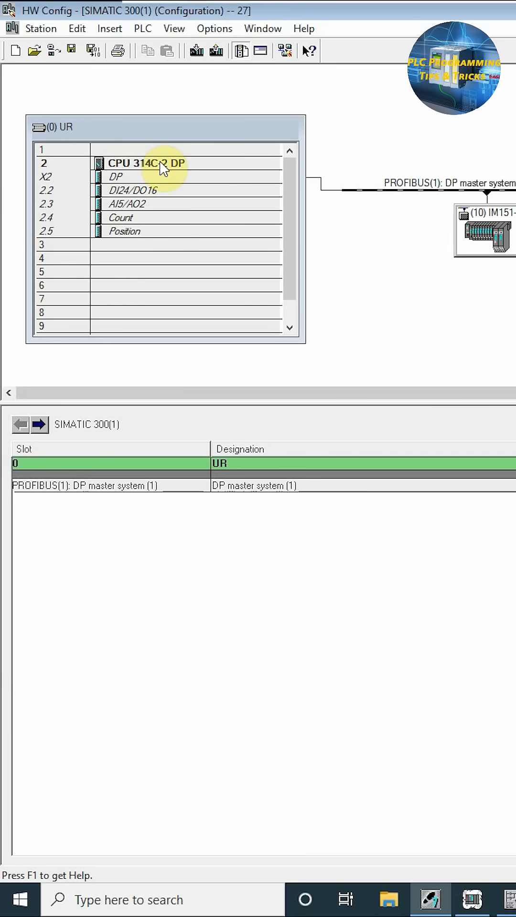
Step: Enable clock memory on memory byte 0 in the CPU 314C-2 DP properties and confirm
click(144, 162)
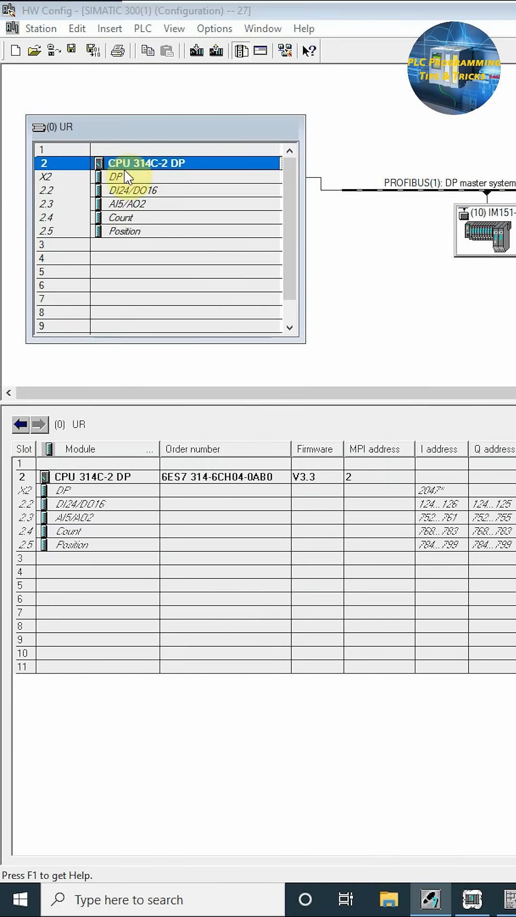
double_click(158, 162)
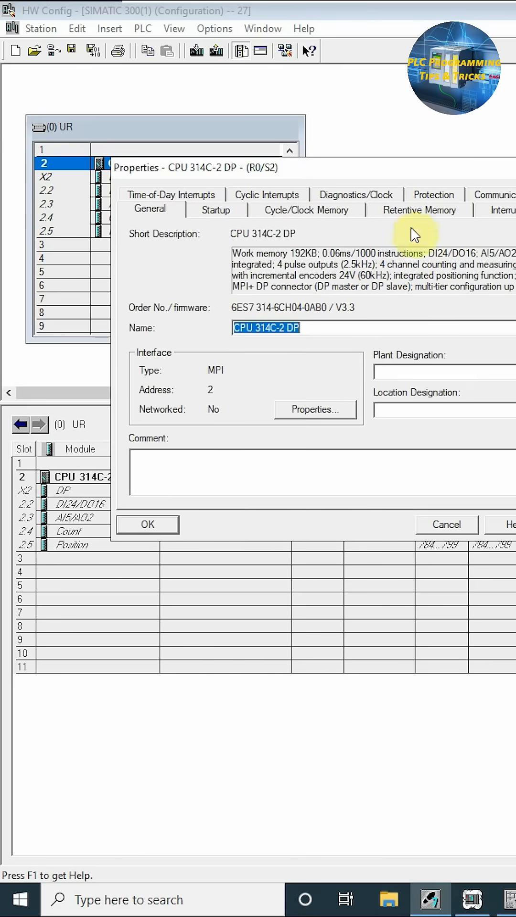
click(306, 209)
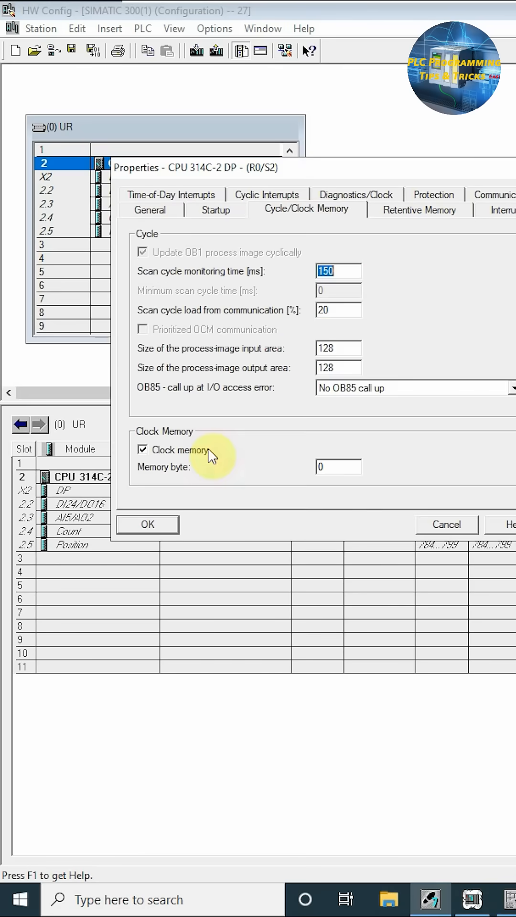
click(142, 450)
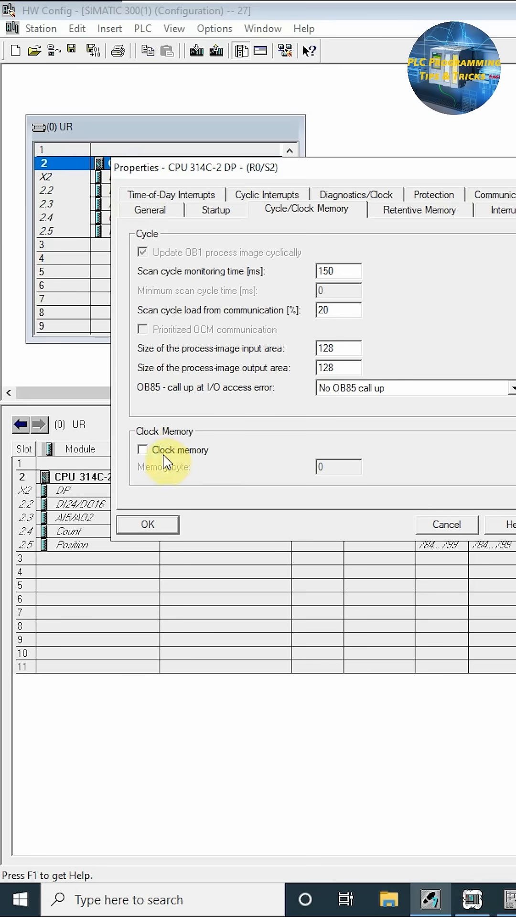
click(141, 450)
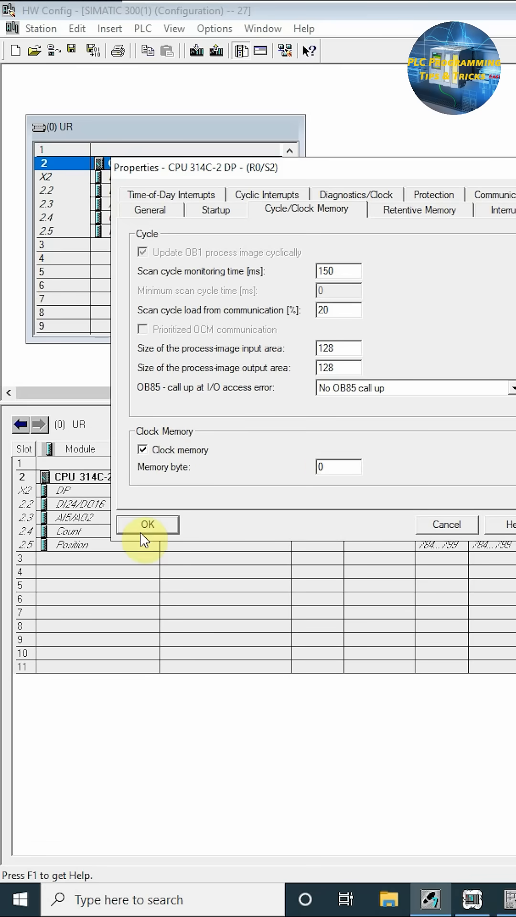
click(147, 524)
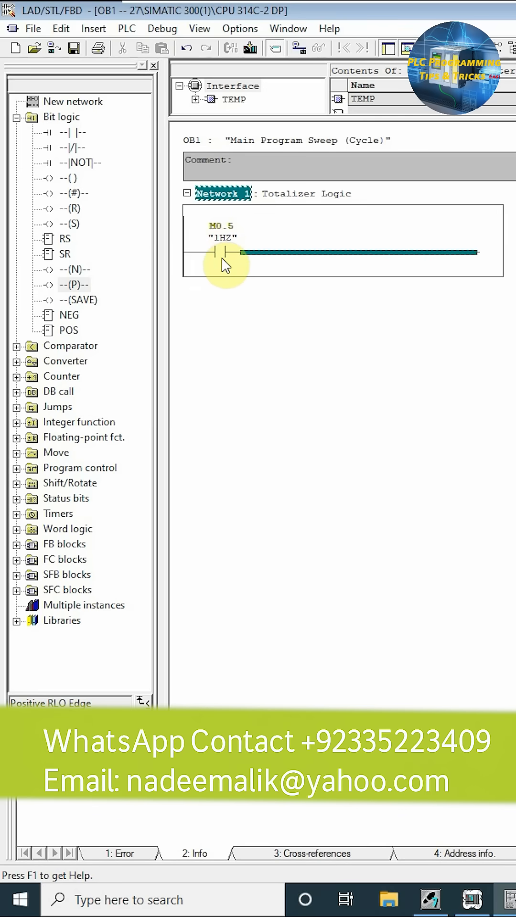
mouse_move(227, 260)
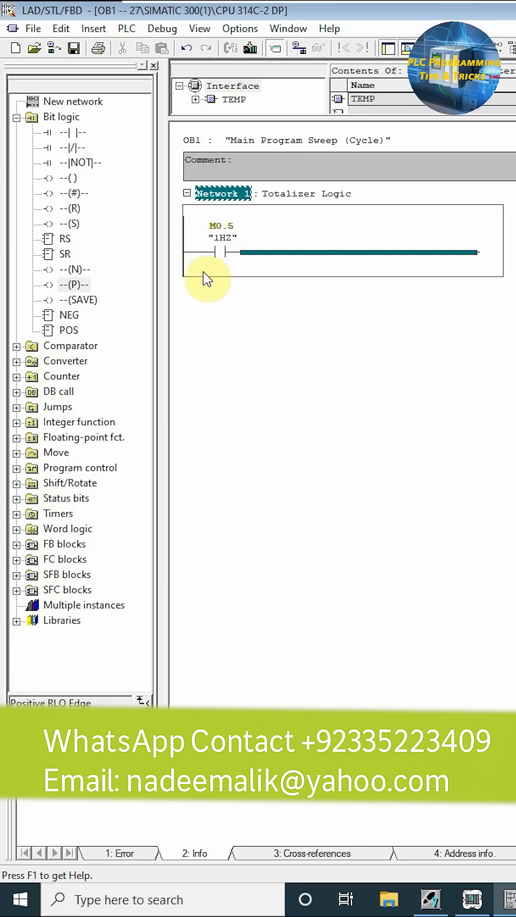
mouse_move(252, 242)
text(m)
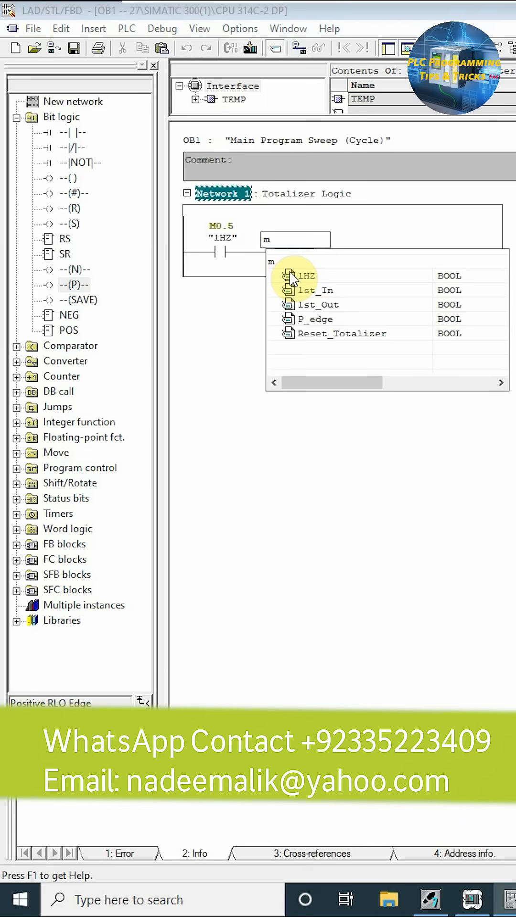
Step: Assign the P_edge symbol to the new edge element
click(315, 319)
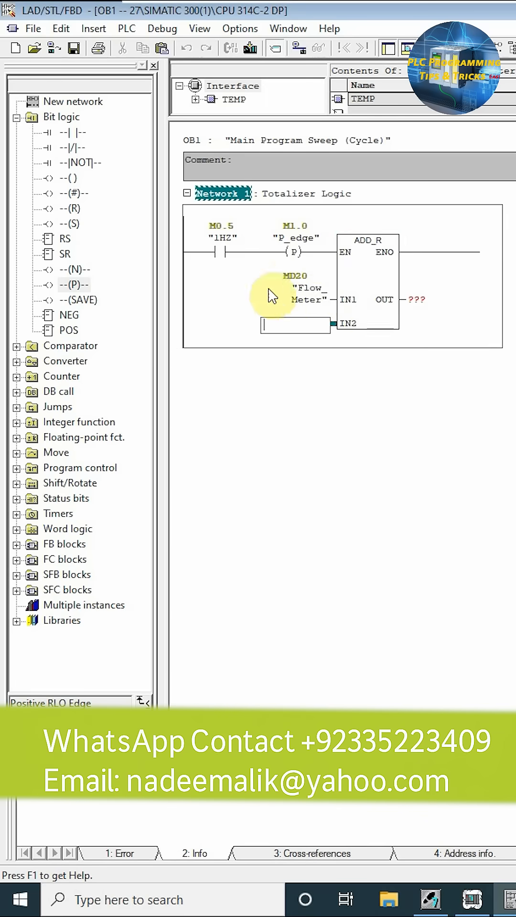
mouse_move(343, 307)
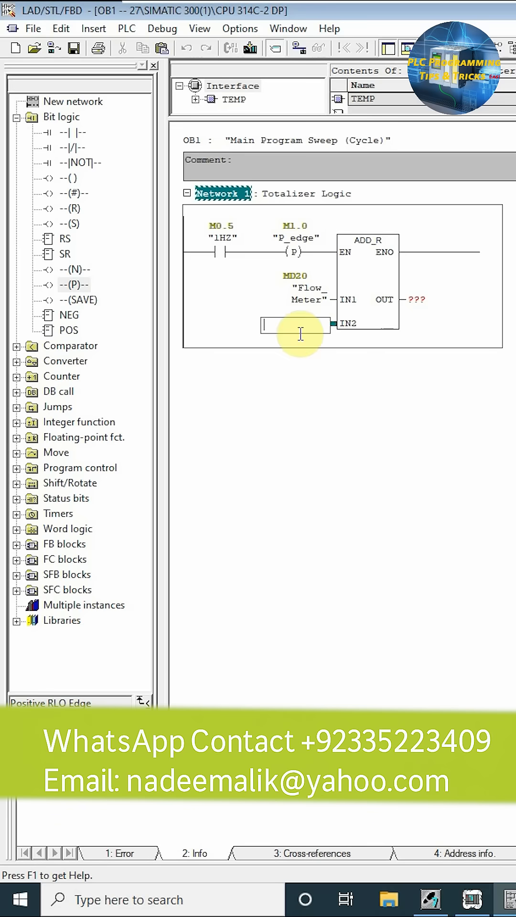
mouse_move(417, 305)
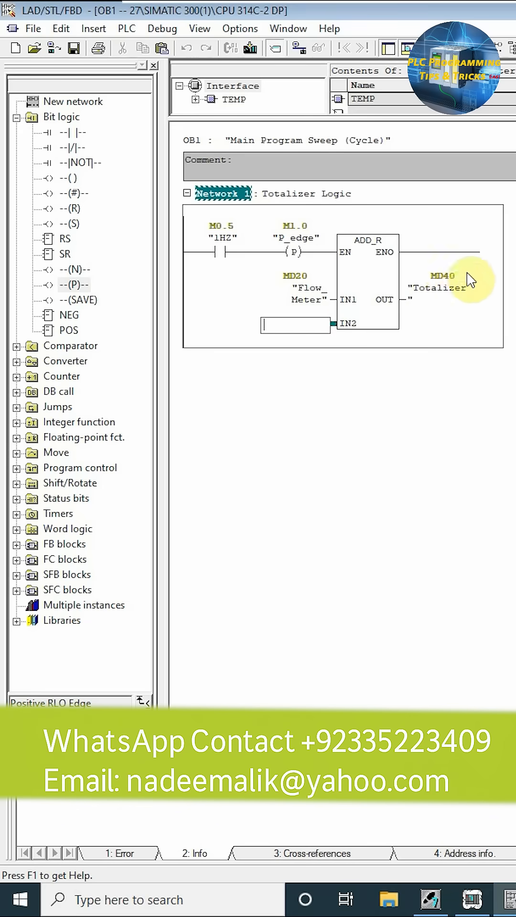
mouse_move(443, 300)
text(MD40)
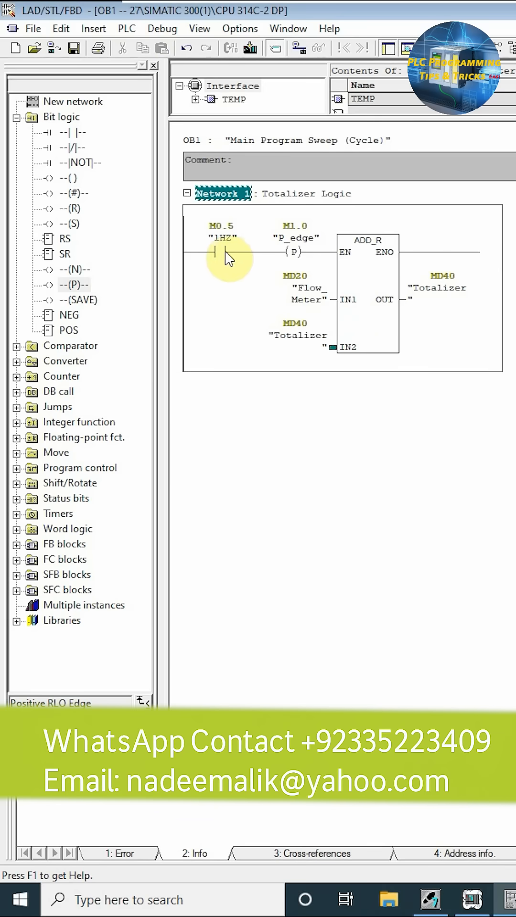
click(254, 252)
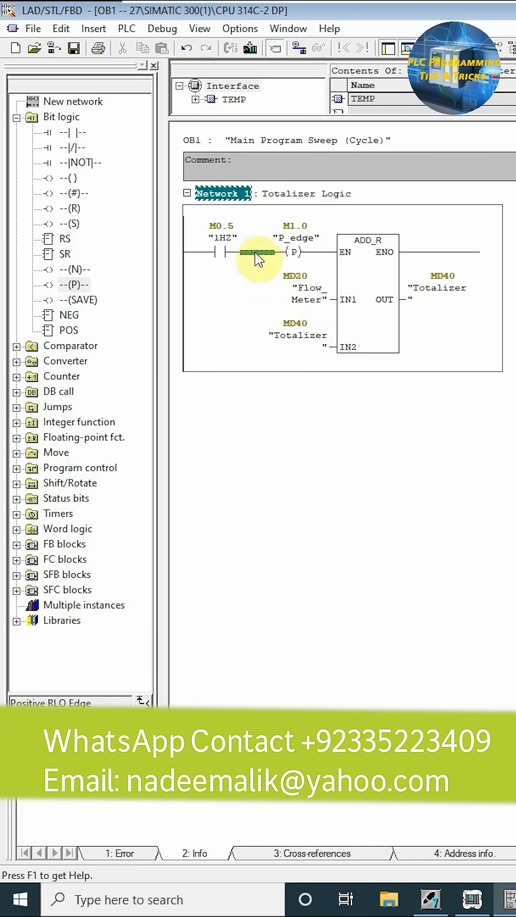
double_click(295, 289)
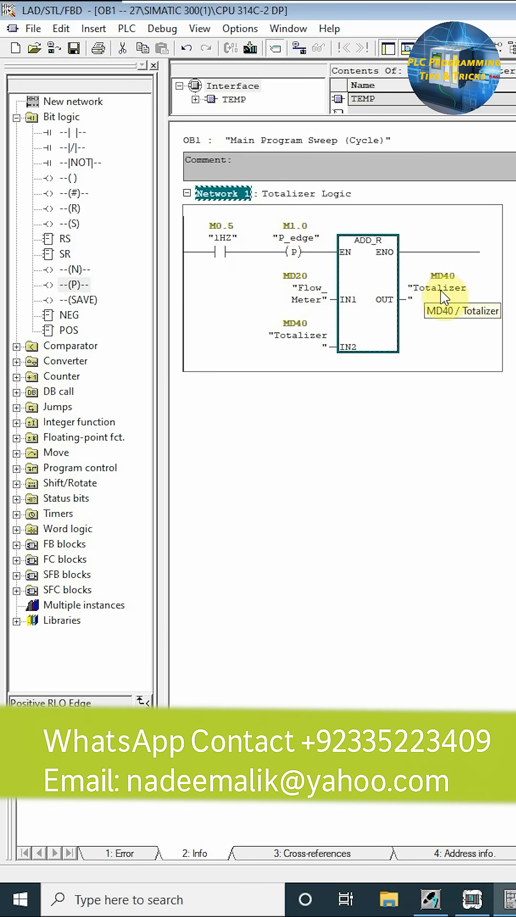
mouse_move(255, 257)
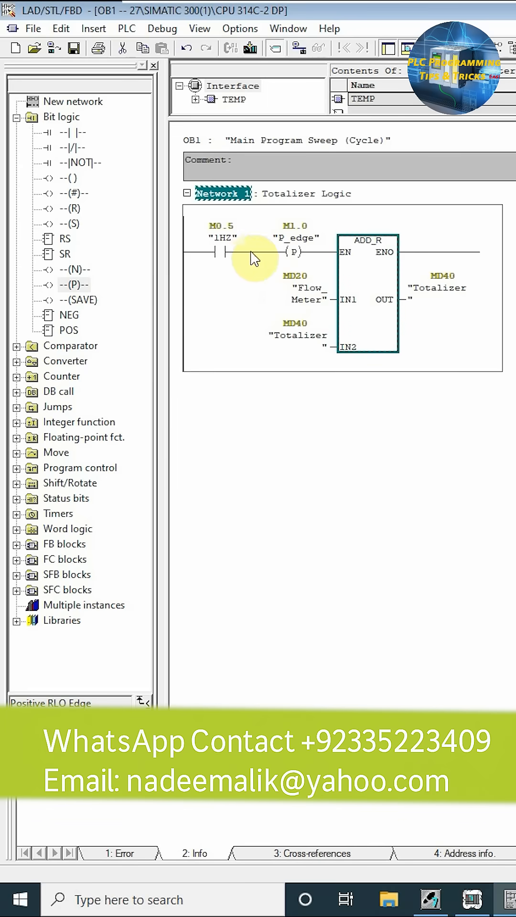
mouse_move(398, 315)
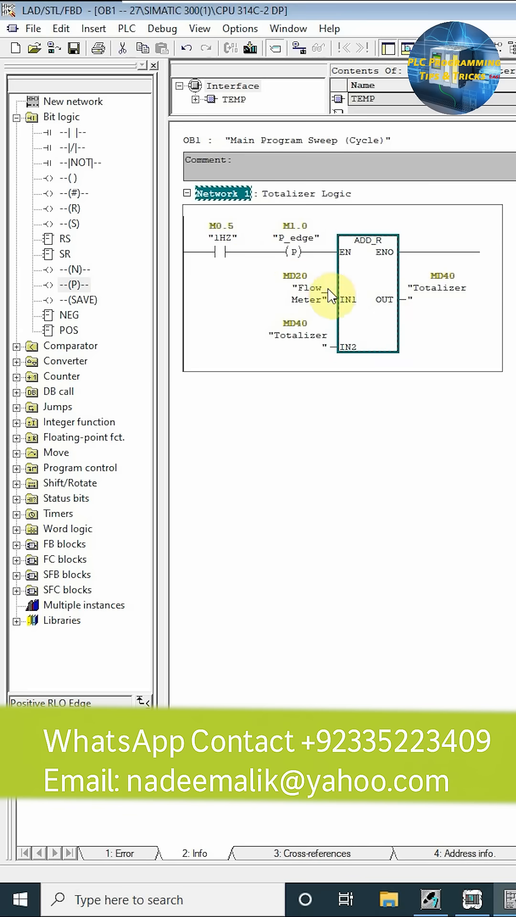
mouse_move(439, 292)
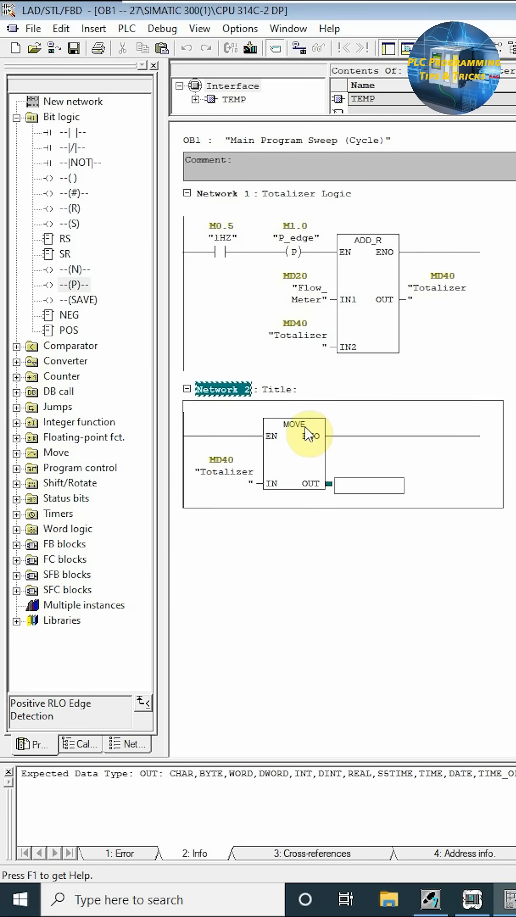
Step: Enter MD80 as the MOVE box's OUT operand
text(MD80)
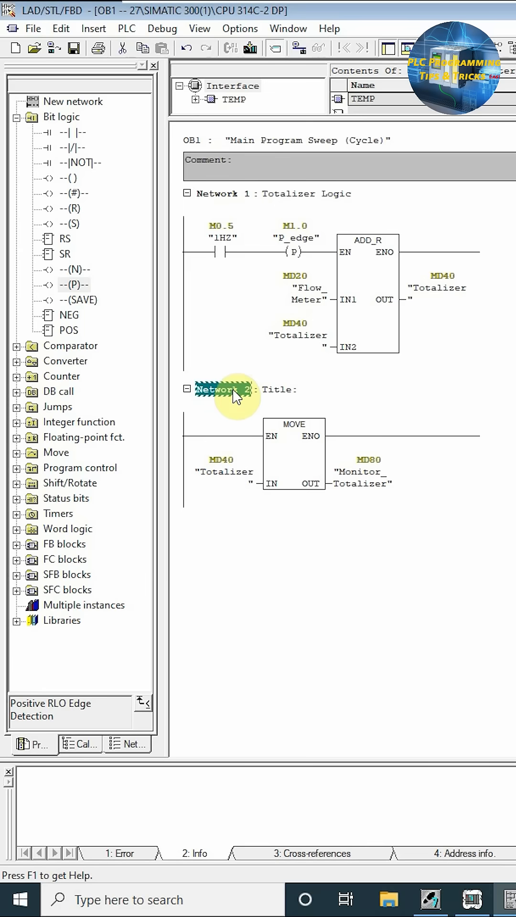
mouse_move(435, 287)
text(Reset Totalizer)
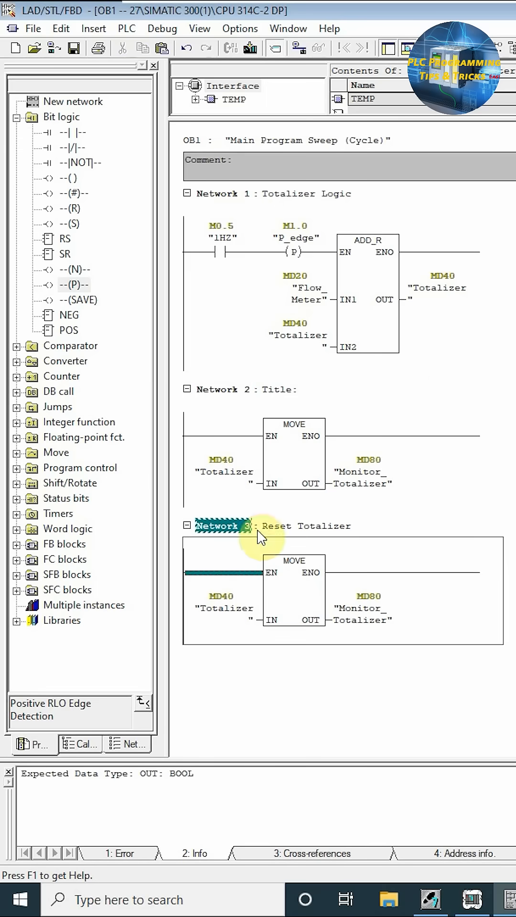
Step: Insert a normally open contact ahead of the reset MOVE and begin its M address
click(221, 560)
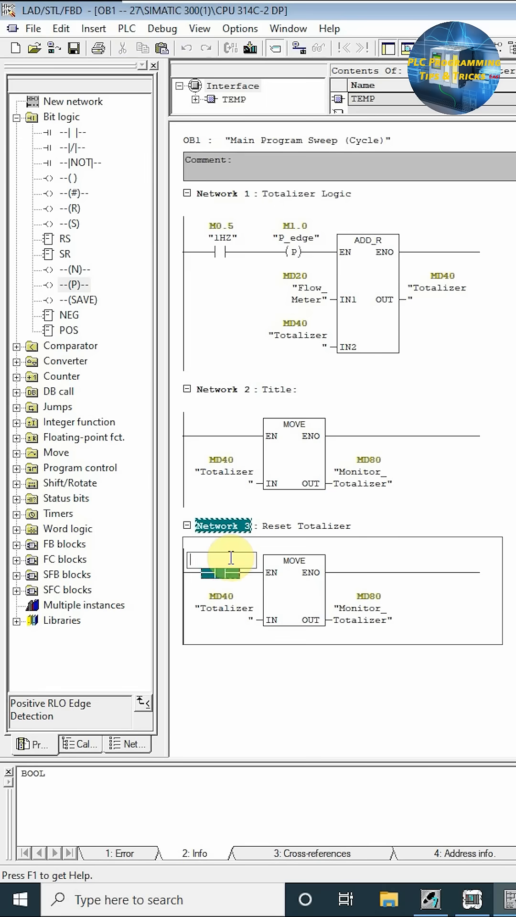
text(m)
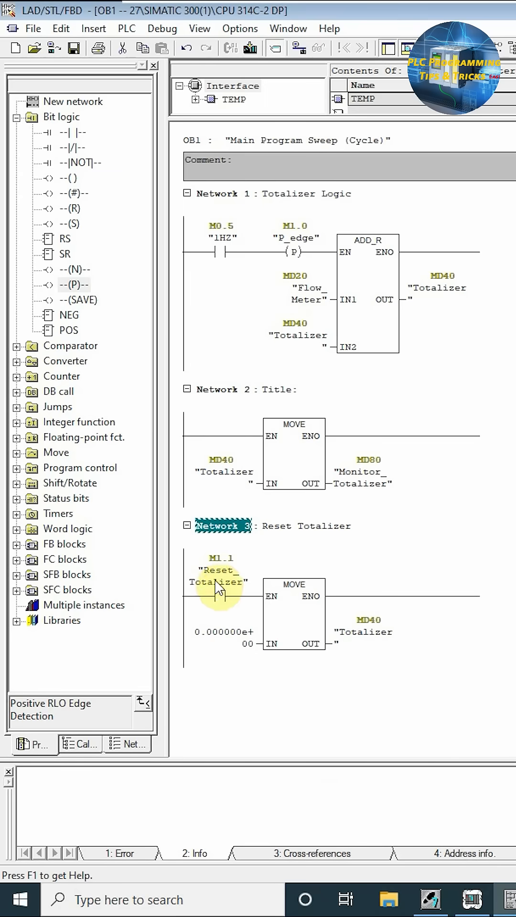
mouse_move(222, 651)
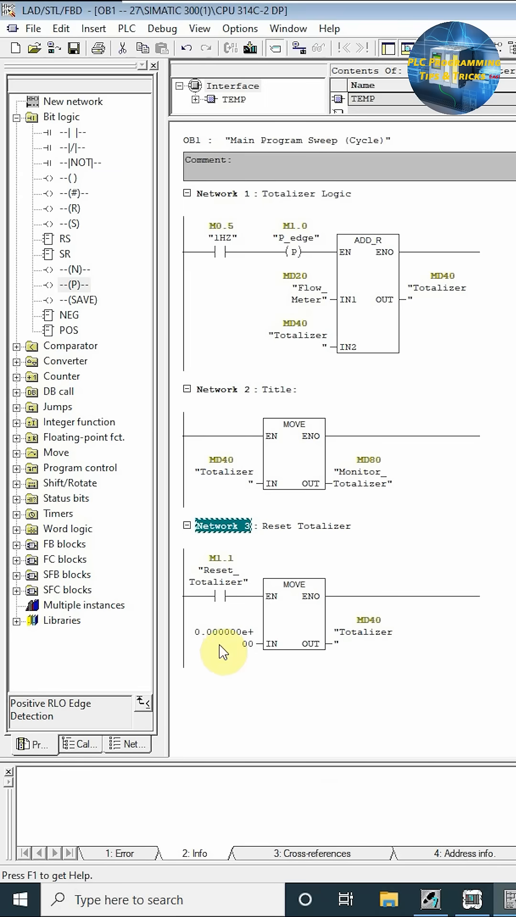
mouse_move(380, 386)
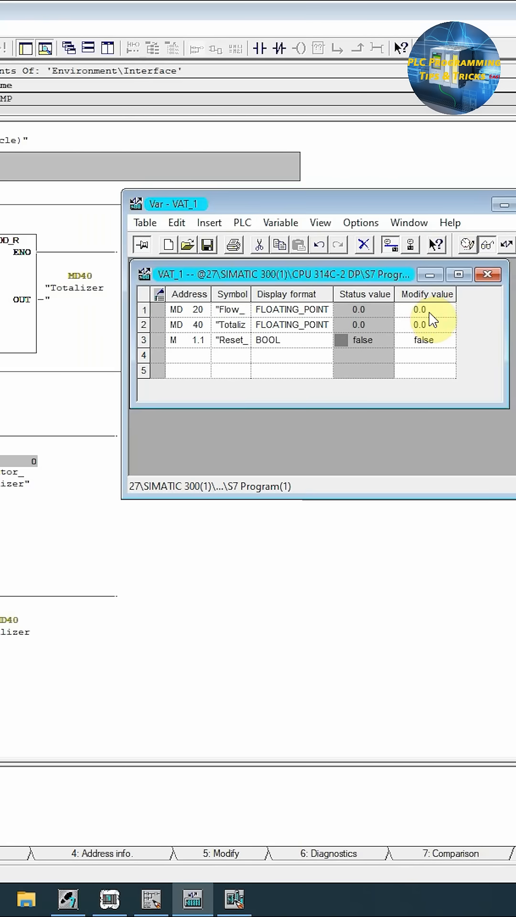
Step: Enter 1.2 as MD20's modify value in VAT_1
text(1.2)
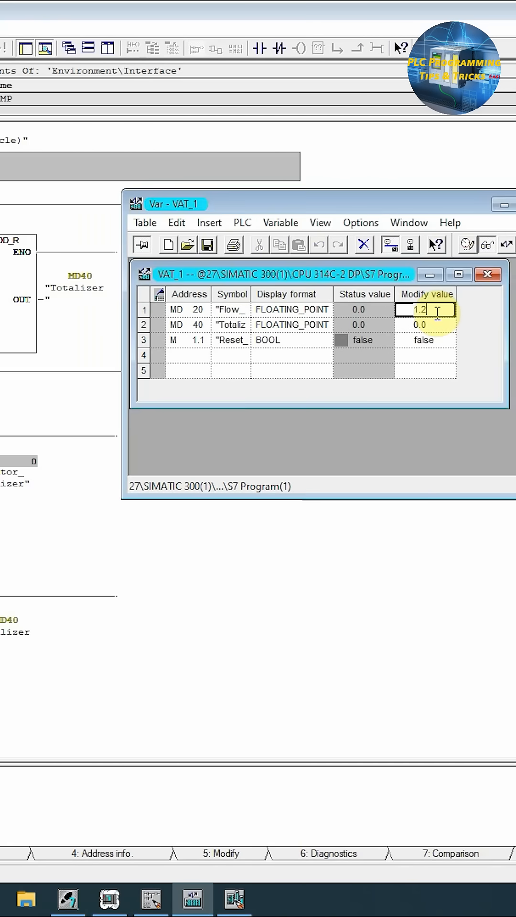
click(423, 325)
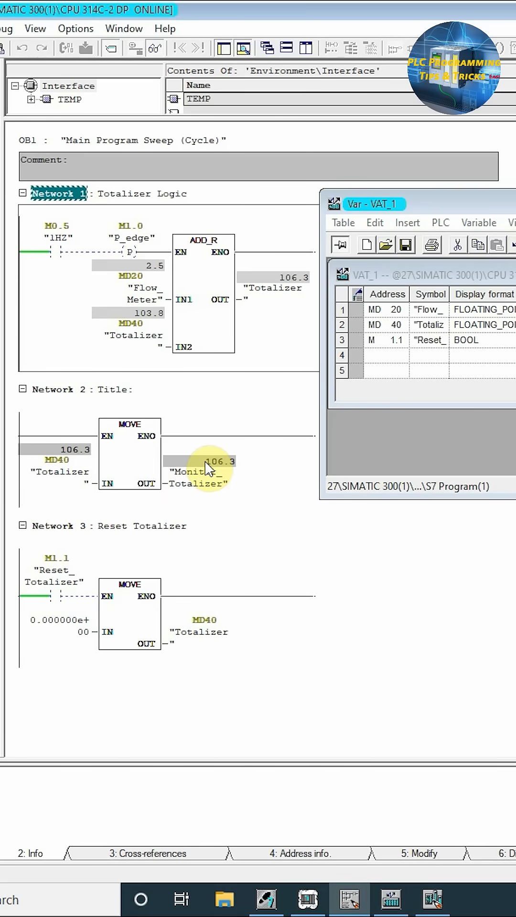
mouse_move(163, 278)
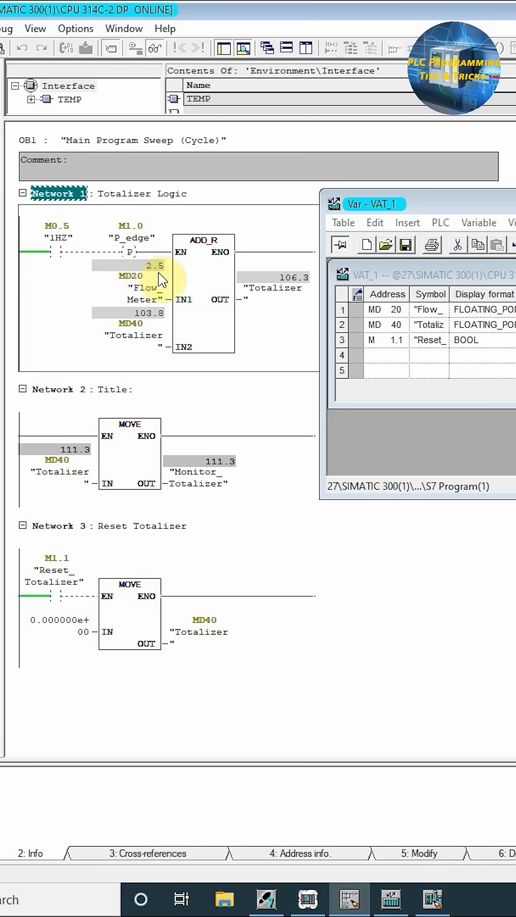